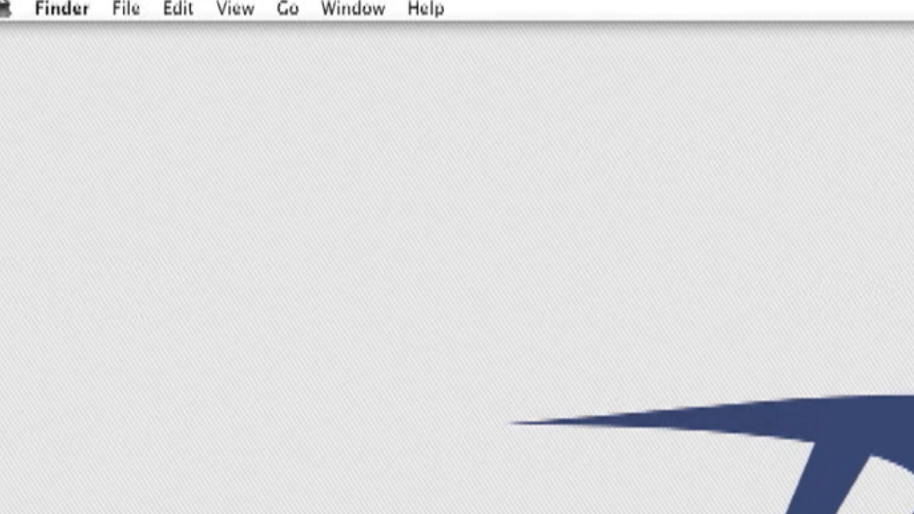
mouse_move(13, 35)
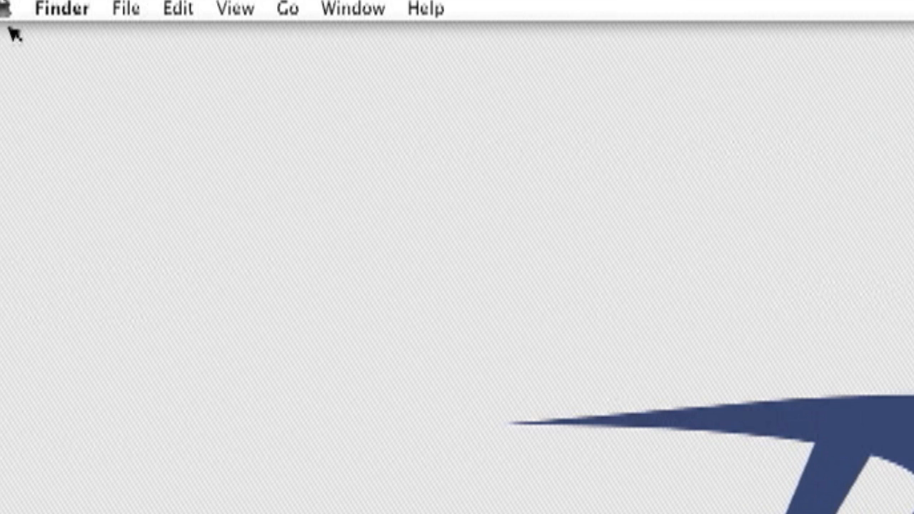
left_click(11, 8)
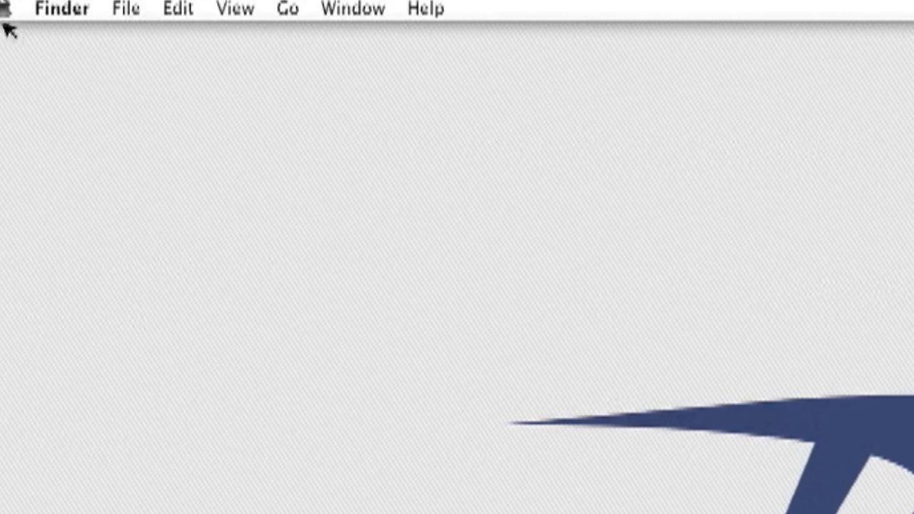
left_click(12, 9)
type("www.ramjet.c")
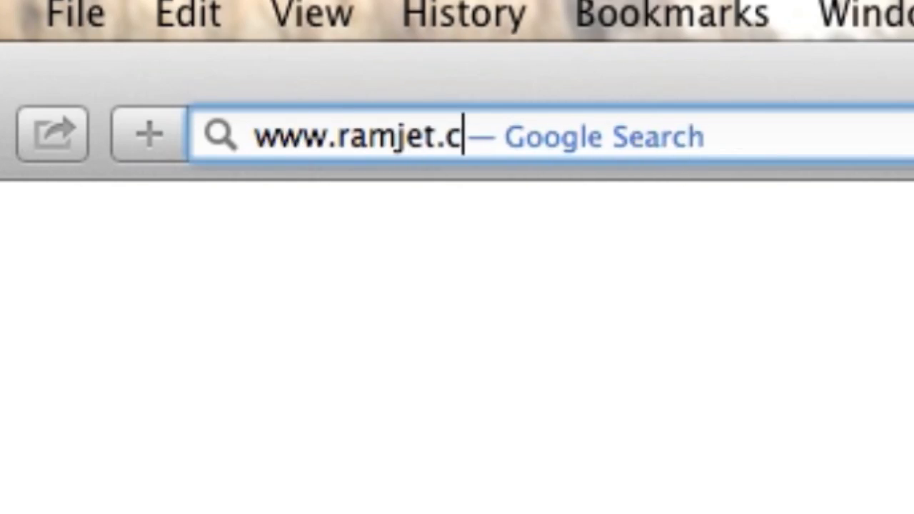
key("Return")
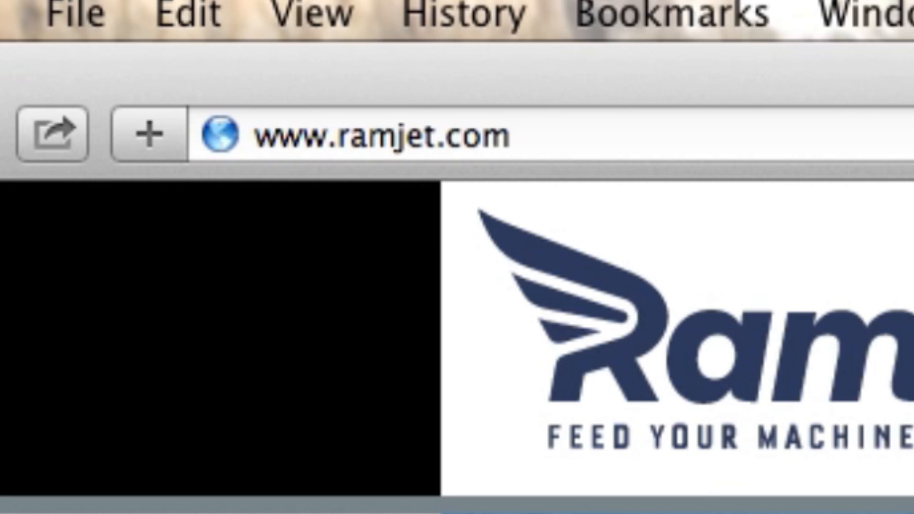